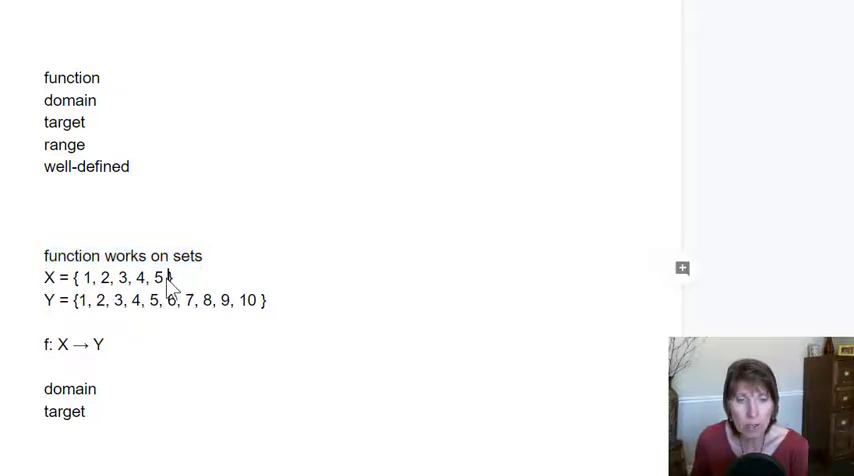
{"action": "mouse_move", "coordinate": [145, 343]}
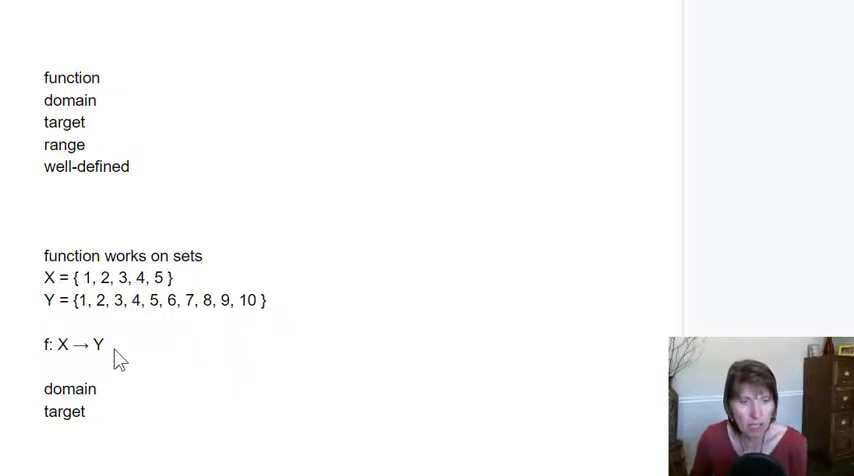
Step: Highlight the X in f: X → Y and then the elements of set Y in the definitions
{"action": "left_click_drag", "start_coordinate": [45, 344], "coordinate": [104, 344]}
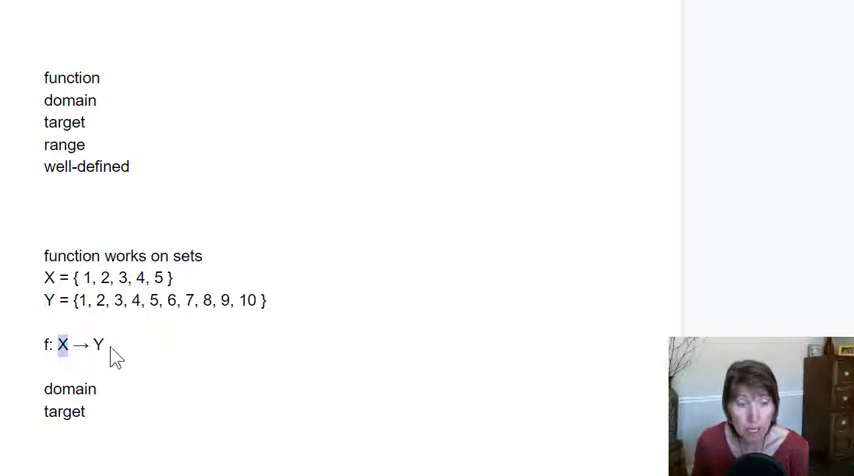
{"action": "left_click", "coordinate": [99, 344]}
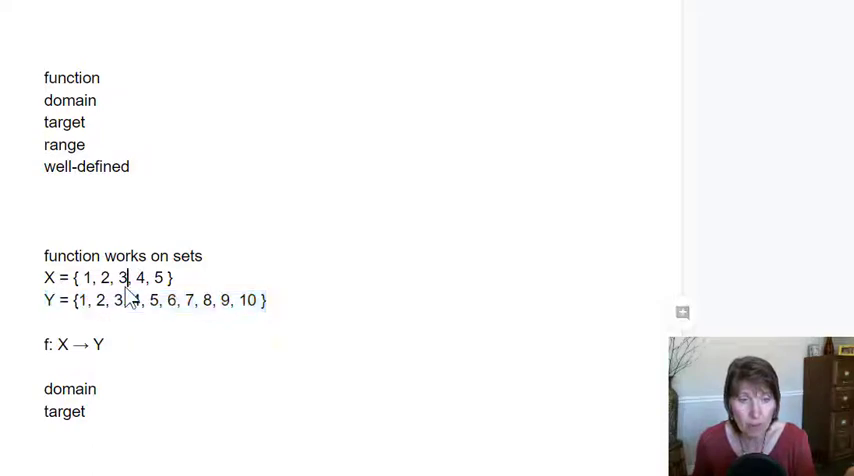
{"action": "left_click_drag", "start_coordinate": [82, 277], "coordinate": [150, 277]}
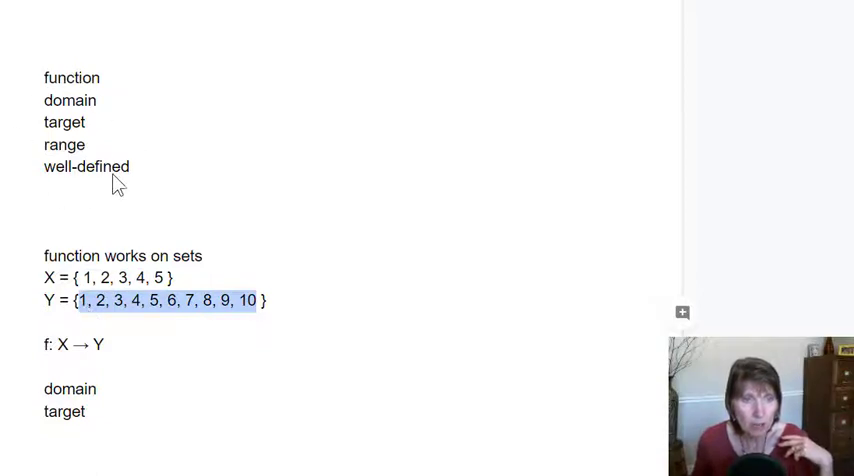
{"action": "mouse_move", "coordinate": [79, 205]}
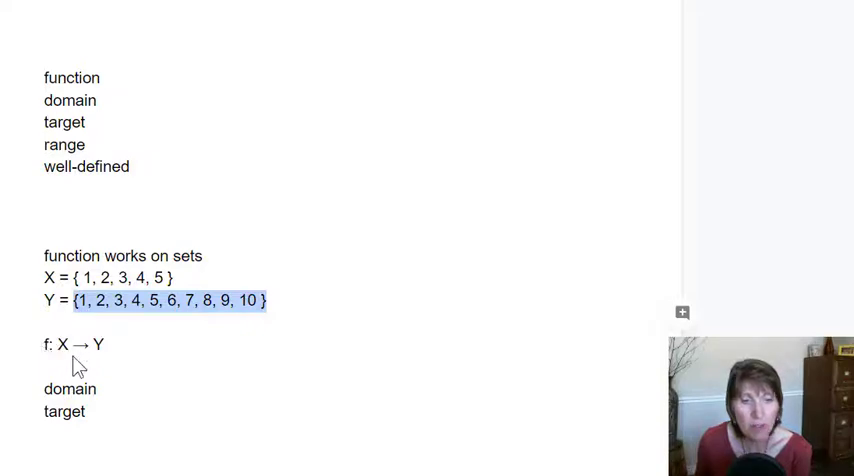
{"action": "mouse_move", "coordinate": [72, 360]}
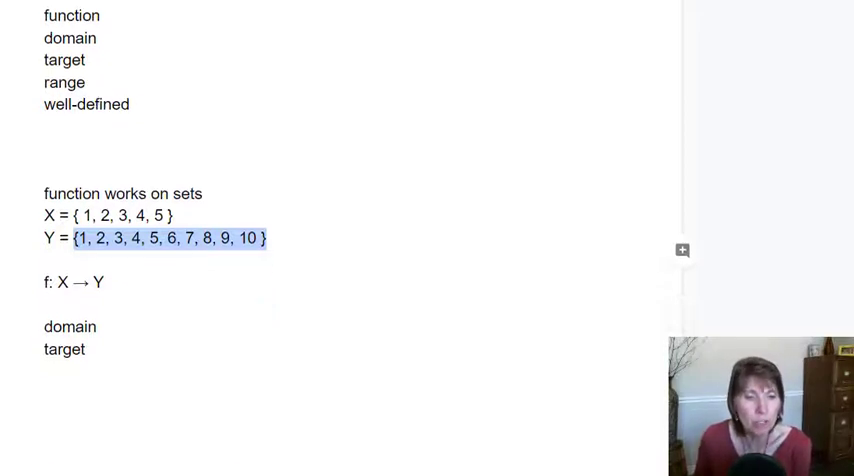
Step: Highlight the 1 and 2 in the ordered pair (1, 2) of f's pair list
{"action": "scroll", "scroll_direction": "down", "scroll_amount": 3}
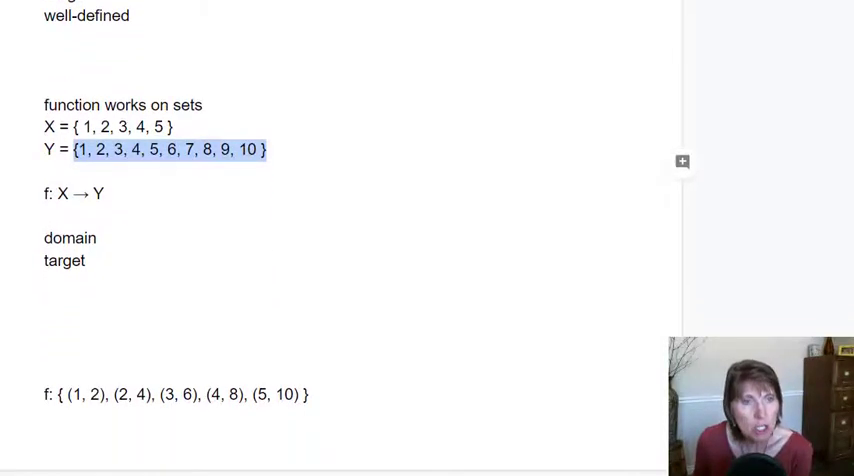
{"action": "scroll", "scroll_direction": "down", "scroll_amount": 3}
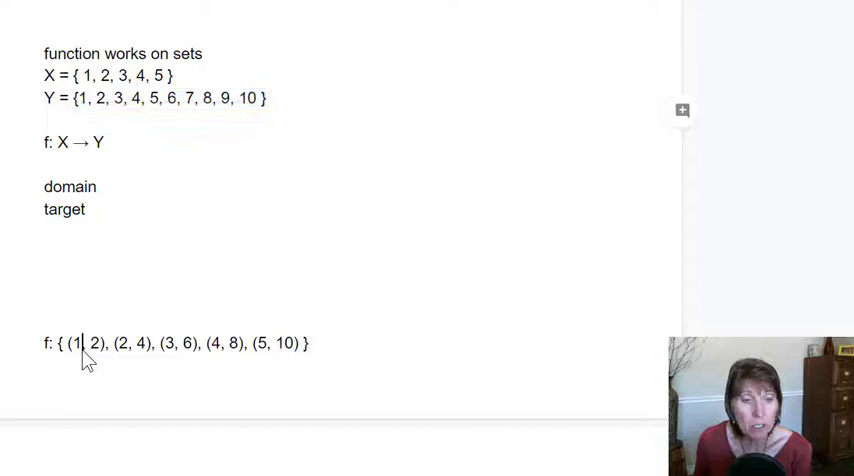
{"action": "double_click", "coordinate": [76, 343]}
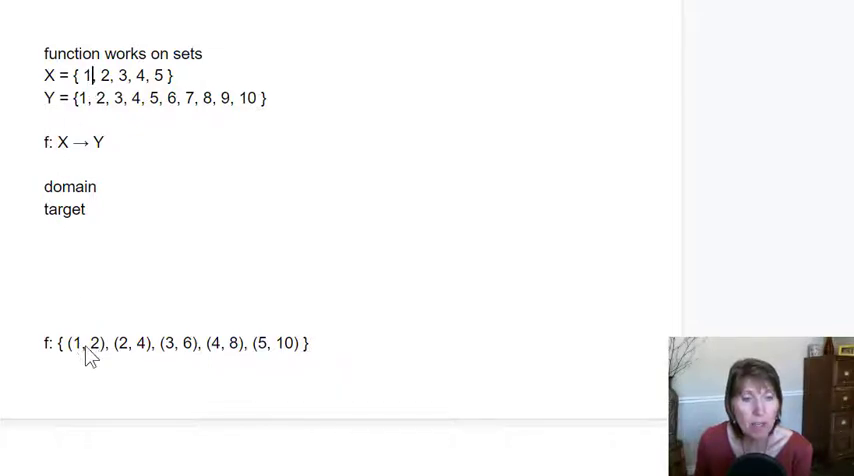
{"action": "double_click", "coordinate": [94, 342]}
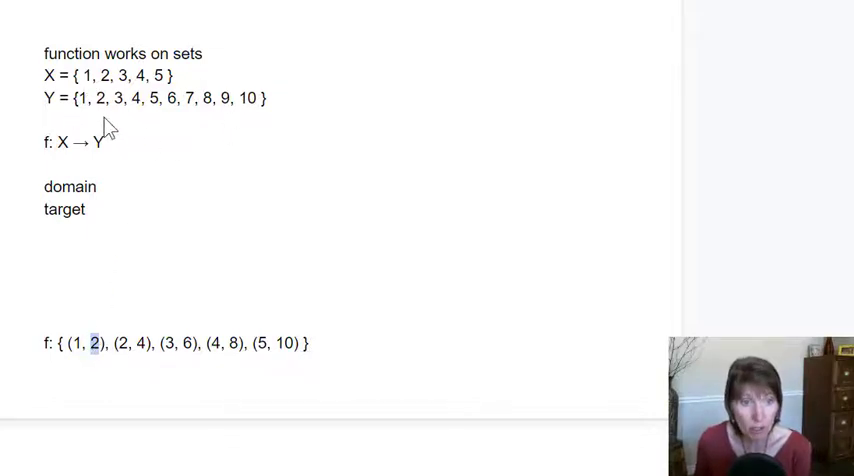
{"action": "mouse_move", "coordinate": [84, 357]}
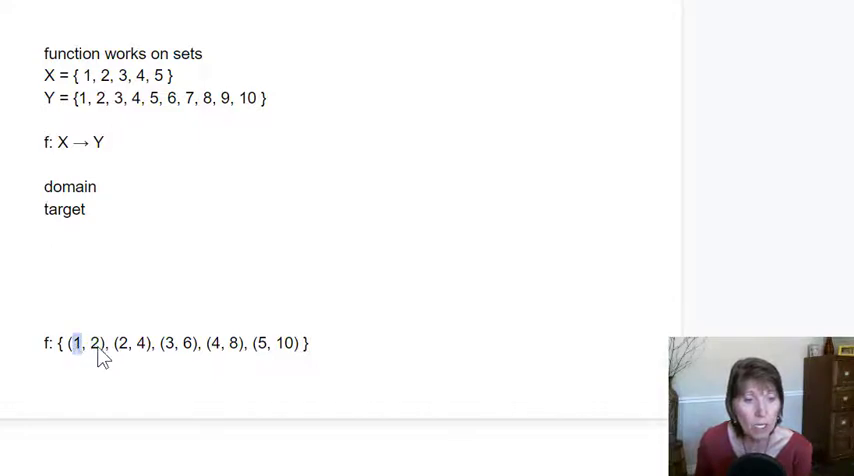
{"action": "double_click", "coordinate": [93, 343]}
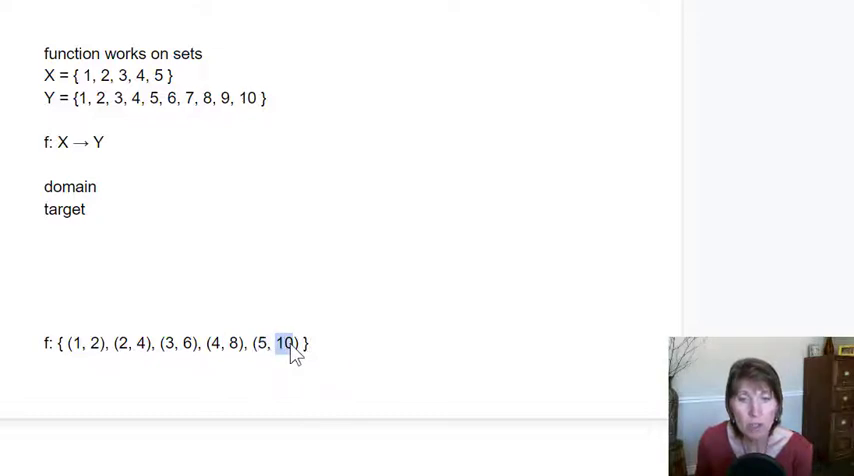
{"action": "mouse_move", "coordinate": [280, 414]}
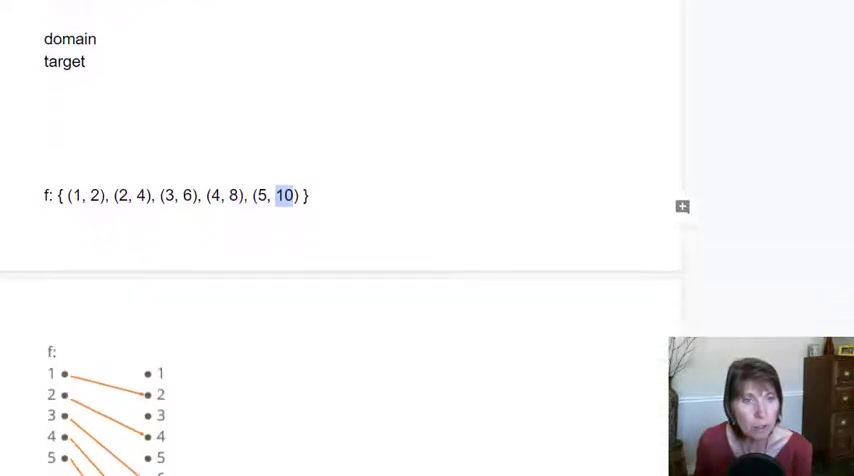
Step: Scroll down to the arrow diagram mapping X's elements to Y
{"action": "scroll", "scroll_direction": "down", "scroll_amount": 3}
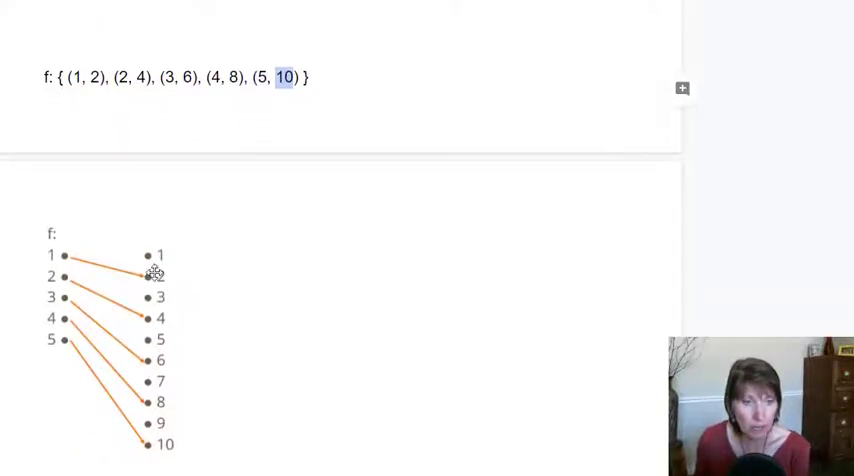
{"action": "mouse_move", "coordinate": [318, 240]}
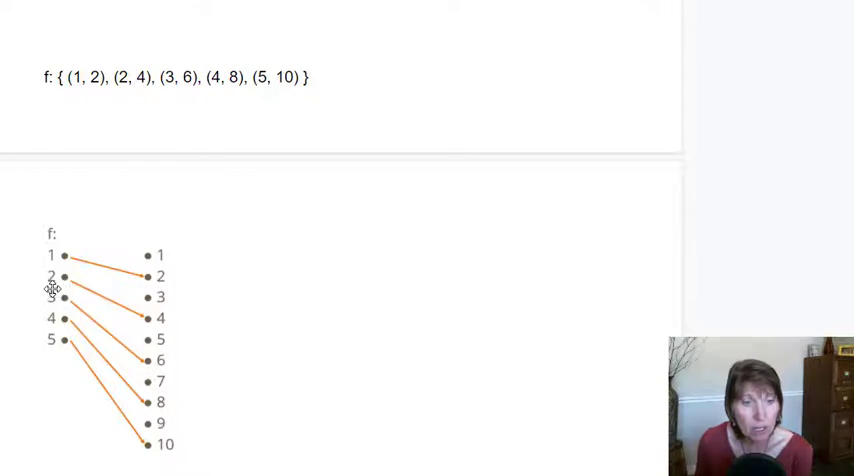
{"action": "mouse_move", "coordinate": [42, 320]}
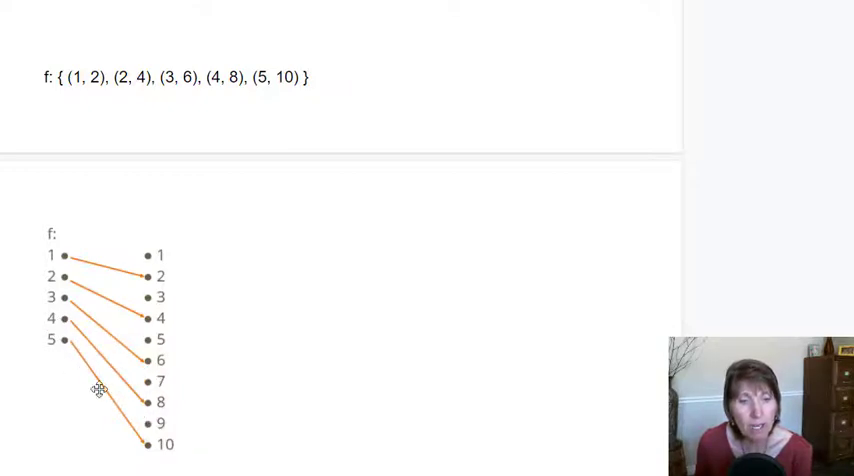
{"action": "mouse_move", "coordinate": [238, 278]}
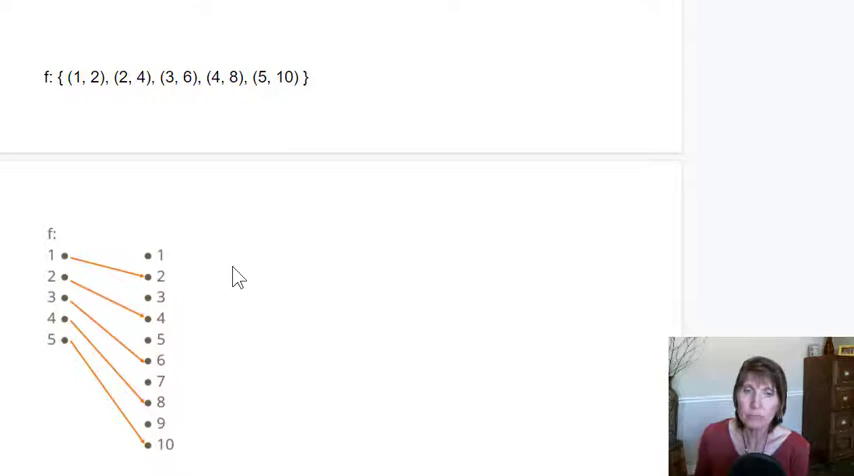
{"action": "mouse_move", "coordinate": [197, 472]}
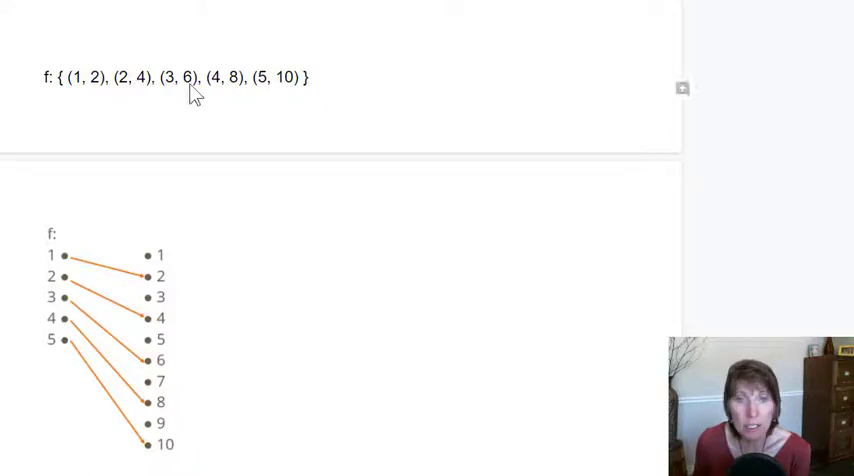
{"action": "mouse_move", "coordinate": [333, 133]}
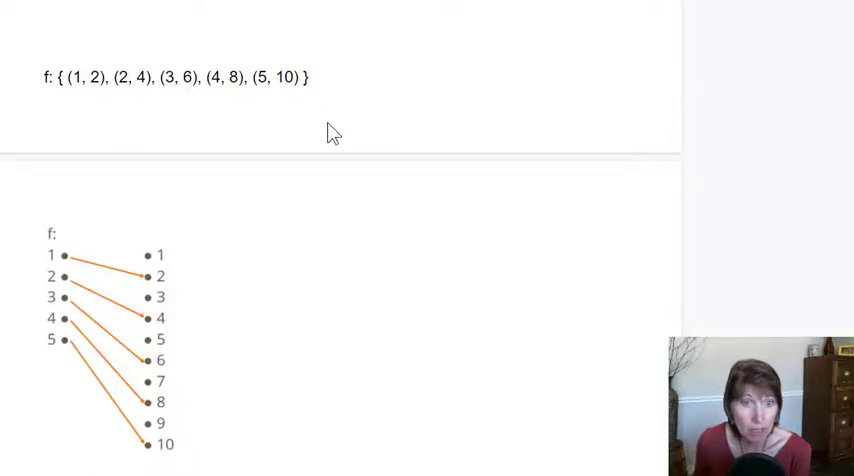
Step: Finish 'subset of the target' and write the range as { 2, 4, 6, 8, 10 } on the line below
{"action": "scroll", "scroll_direction": "down", "scroll_amount": 3}
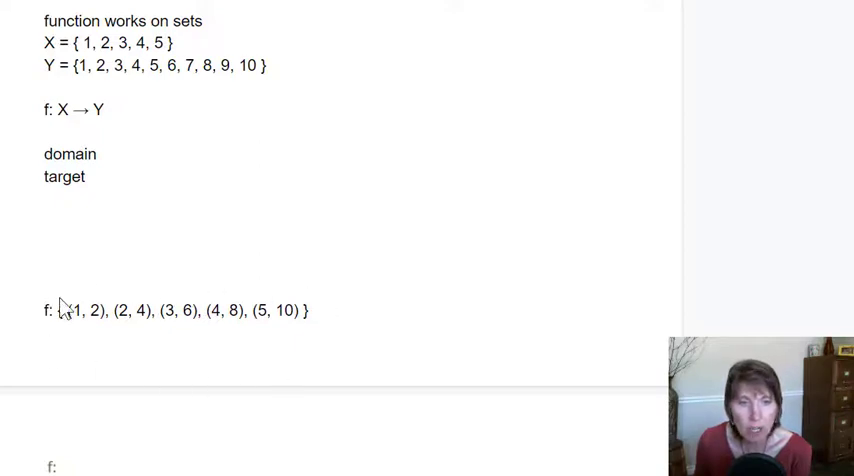
{"action": "mouse_move", "coordinate": [311, 359]}
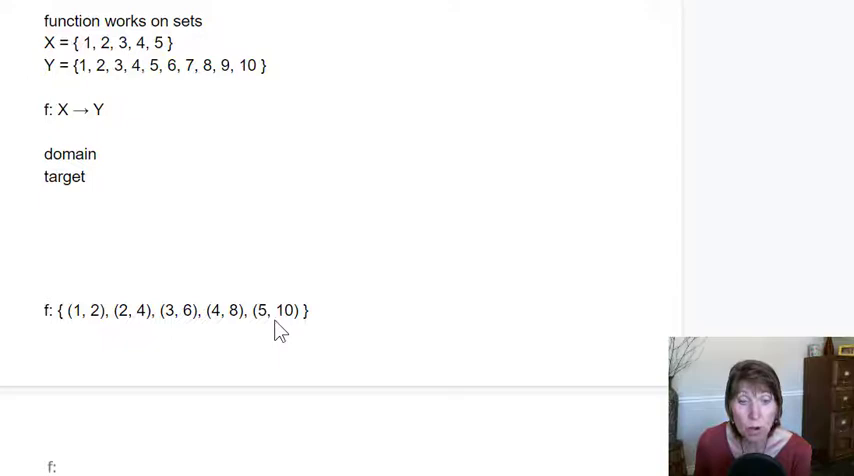
{"action": "mouse_move", "coordinate": [237, 332]}
{"action": "type", "text": "range - subset of"}
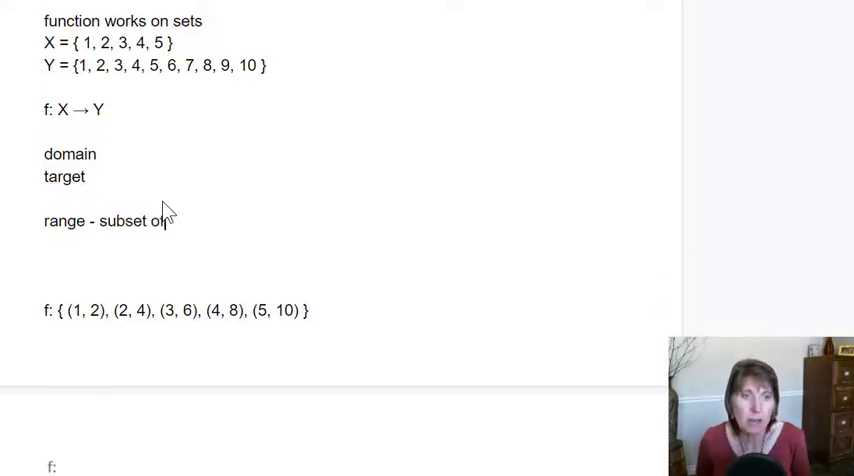
{"action": "type", "text": "the target"}
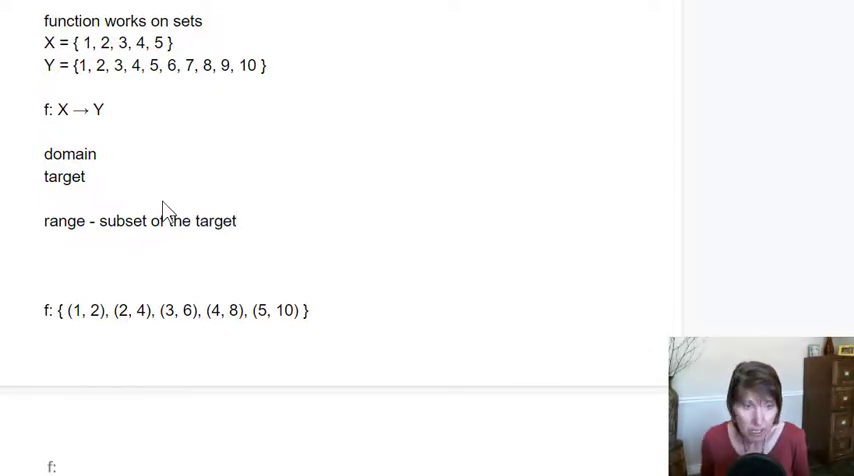
{"action": "left_click", "coordinate": [45, 245]}
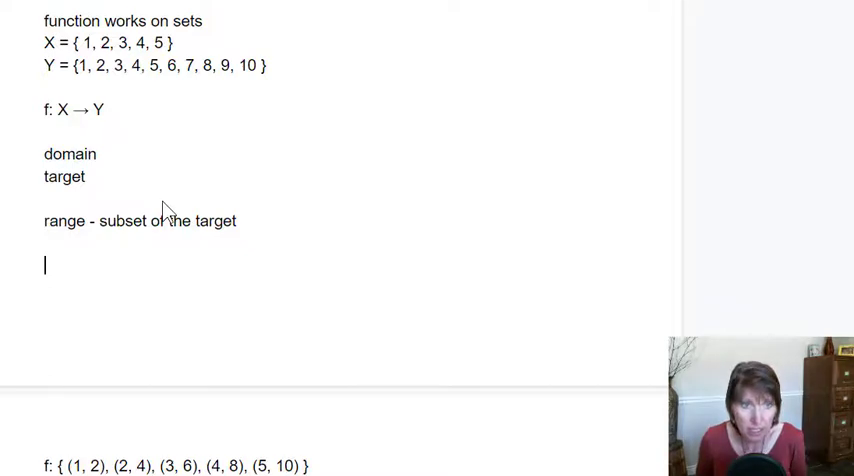
{"action": "type", "text": "{"}
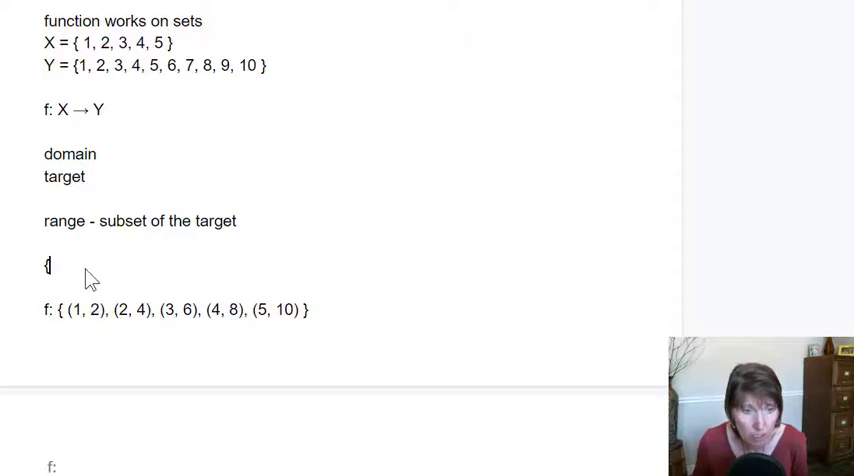
{"action": "type", "text": "2"}
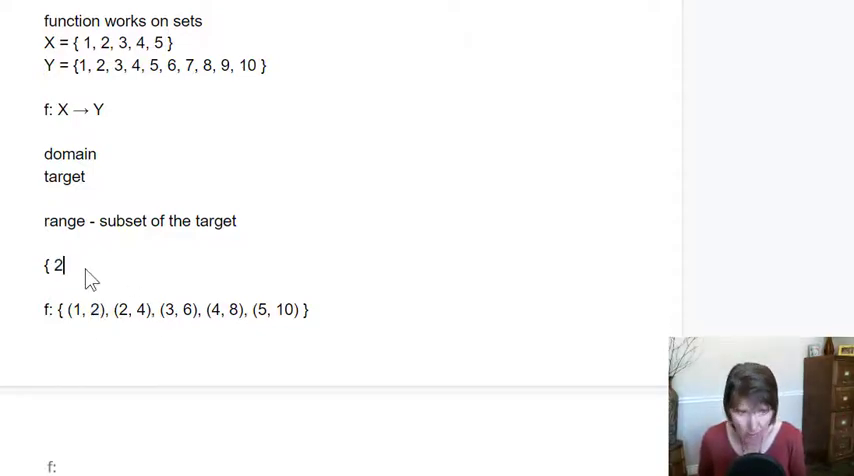
{"action": "type", "text": ", 4,"}
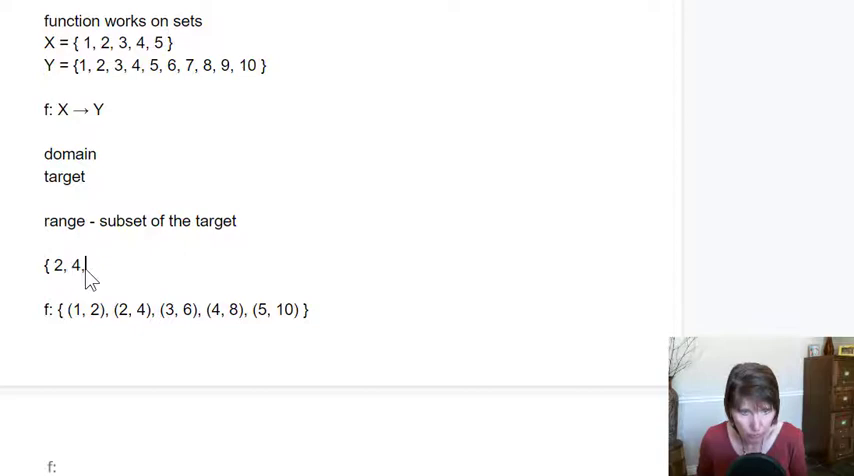
{"action": "type", "text": "6,"}
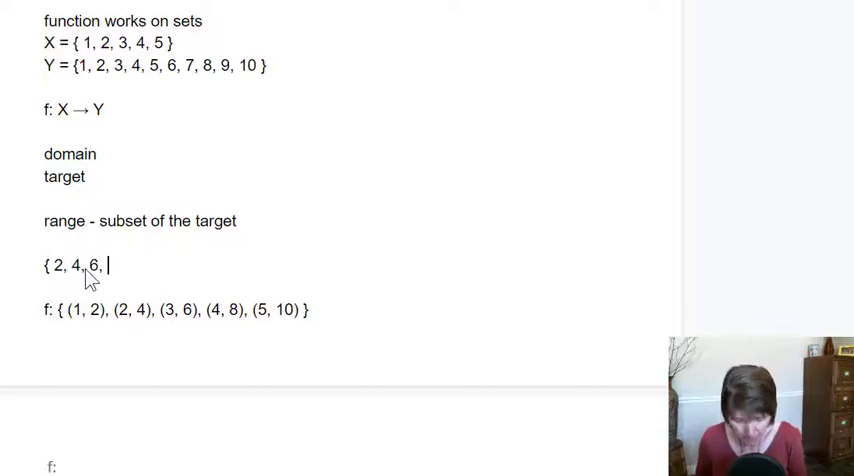
{"action": "type", "text": "8,"}
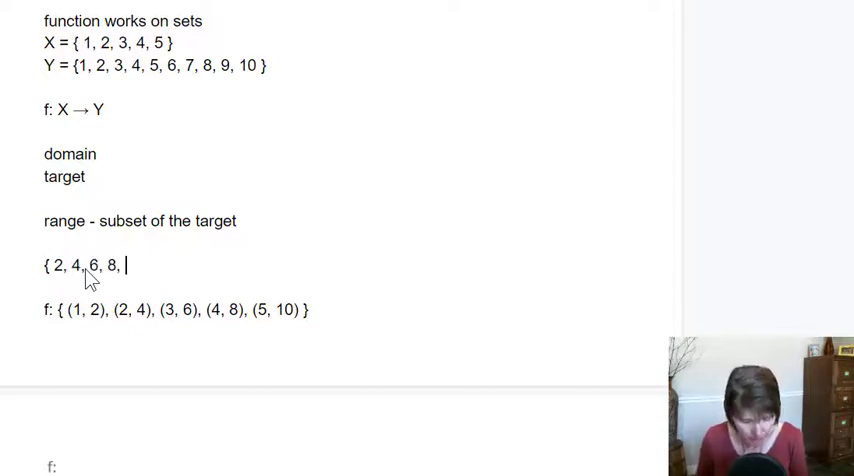
{"action": "type", "text": "10 }"}
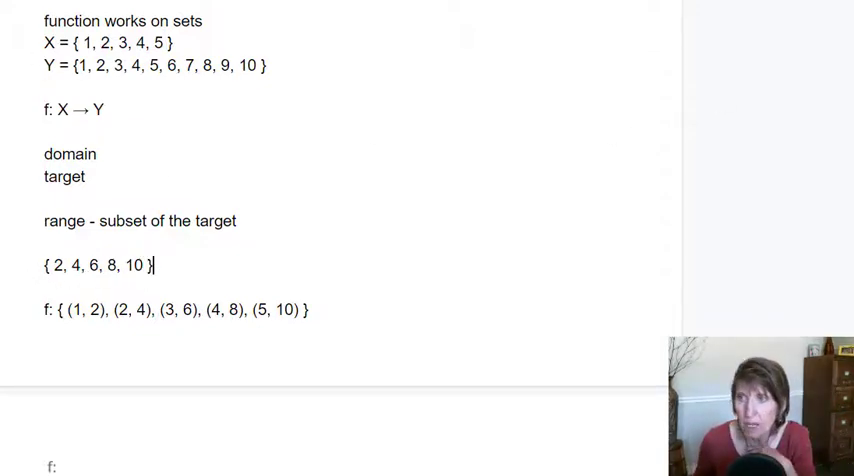
{"action": "left_click_drag", "start_coordinate": [180, 309], "coordinate": [308, 309]}
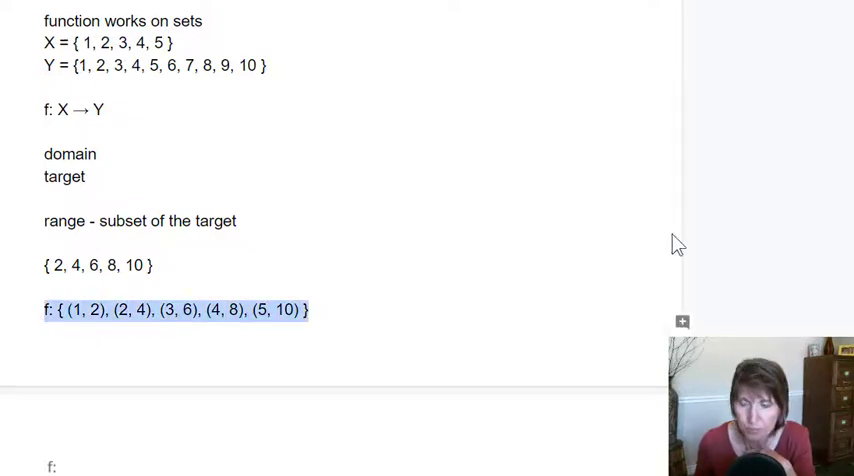
Step: Clear the selection and scroll to the arrow diagram and rule f(x) = x * 2 on the next page
{"action": "scroll", "scroll_direction": "down", "scroll_amount": 3}
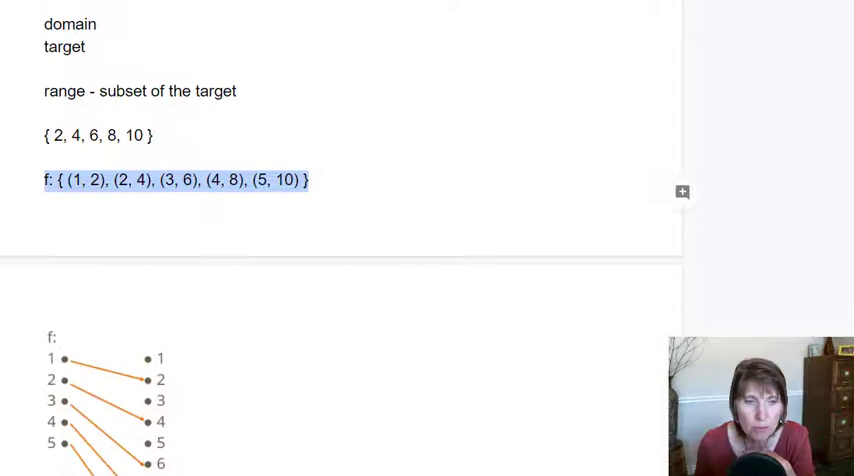
{"action": "scroll", "scroll_direction": "down", "scroll_amount": 3}
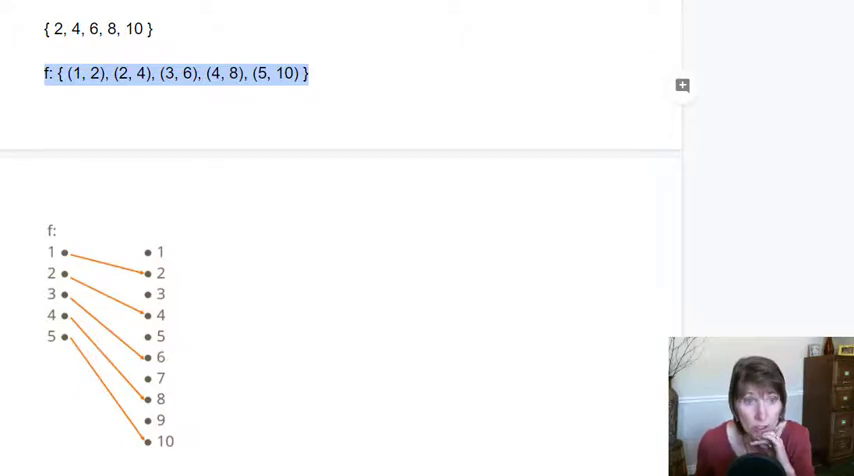
{"action": "left_click", "coordinate": [313, 73]}
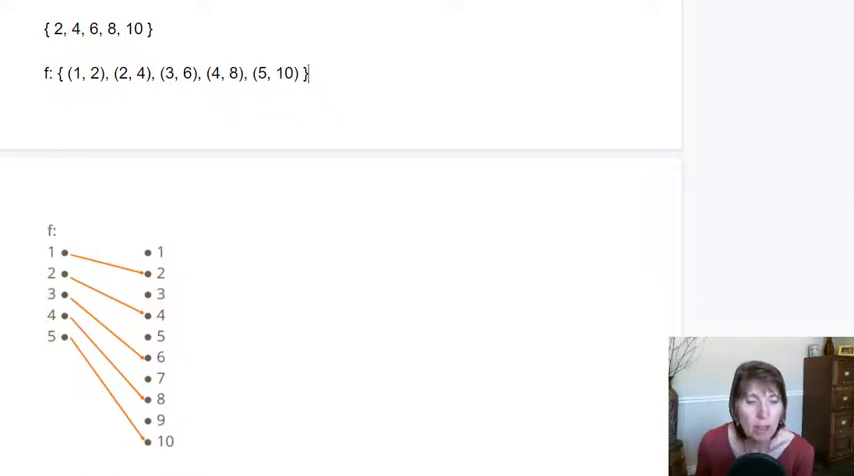
{"action": "scroll", "scroll_direction": "down", "scroll_amount": 3}
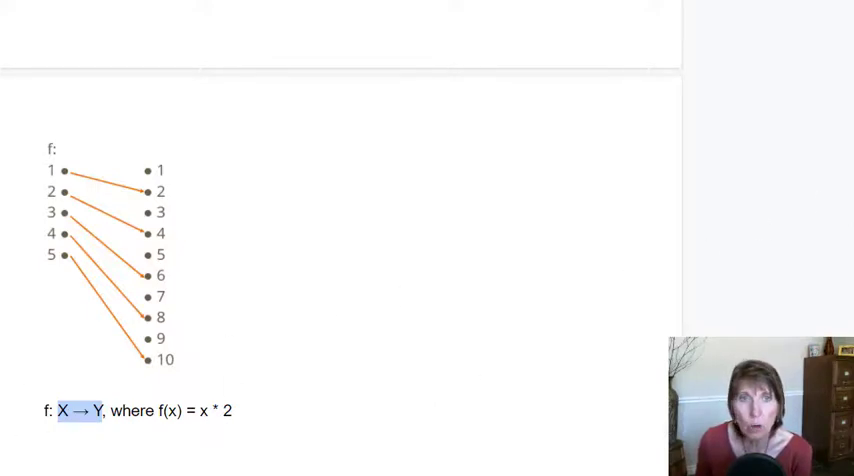
Step: Scroll down toward the function rule beneath the arrow diagram
{"action": "scroll", "scroll_direction": "down", "scroll_amount": 3}
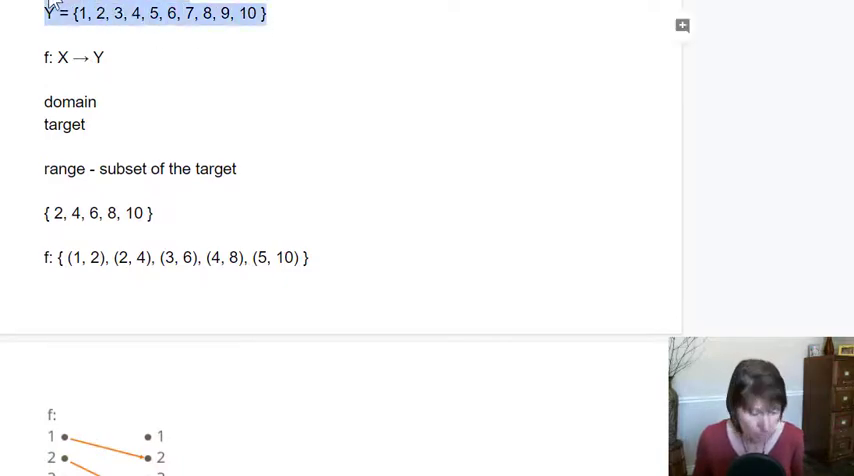
{"action": "scroll", "scroll_direction": "down", "scroll_amount": 3}
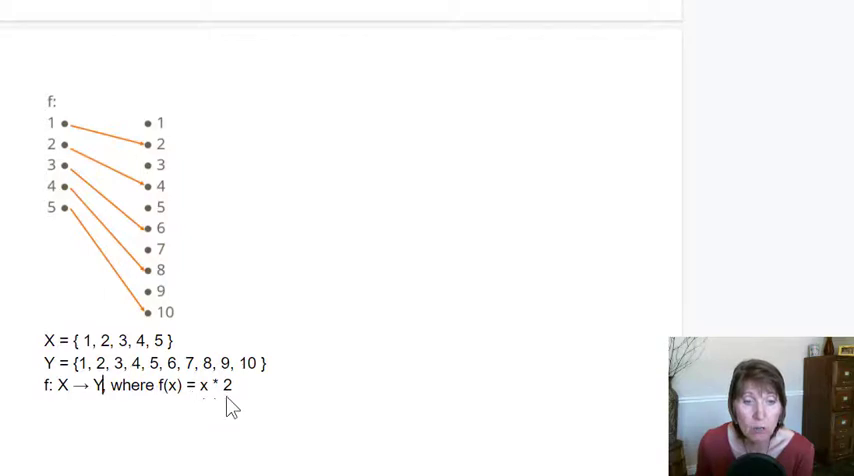
{"action": "mouse_move", "coordinate": [160, 415]}
{"action": "type", "text": ","}
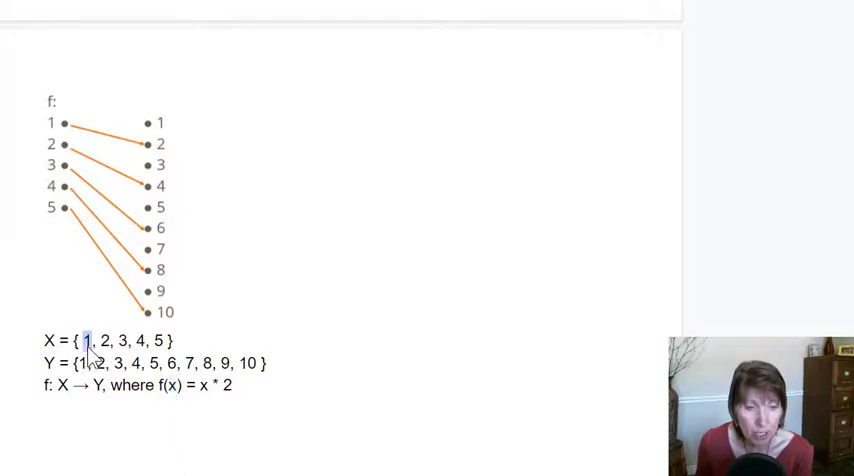
{"action": "mouse_move", "coordinate": [210, 400]}
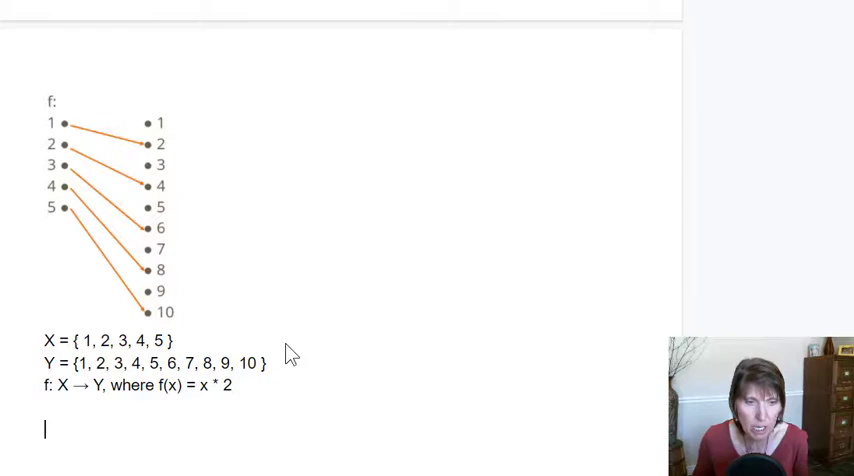
Step: Write f(1) = 1 * 2 = 2 and f(2) = 2 * 2 = 4 below the rule
{"action": "scroll", "scroll_direction": "down", "scroll_amount": 3}
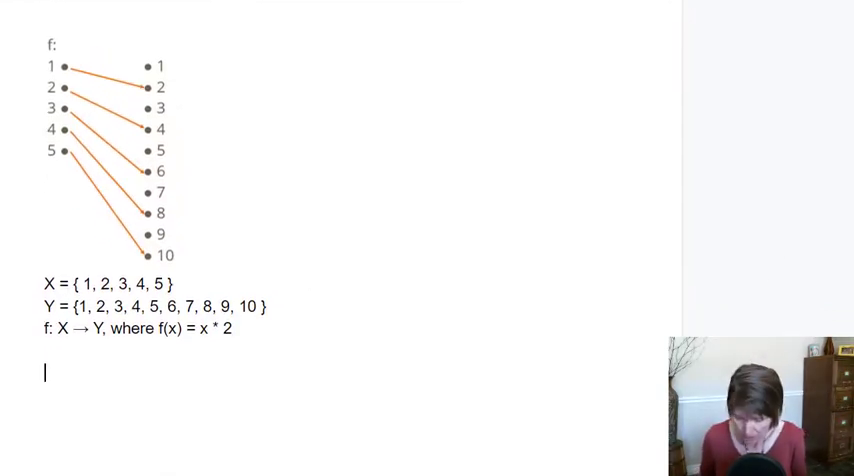
{"action": "type", "text": "f("}
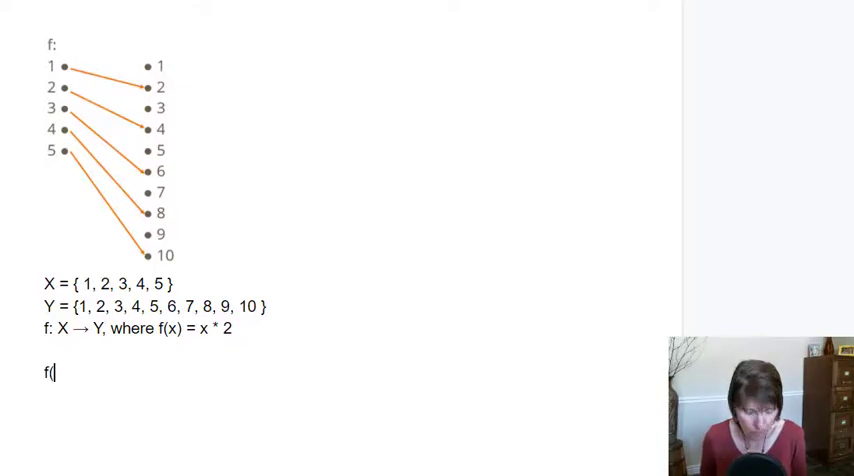
{"action": "type", "text": "1"}
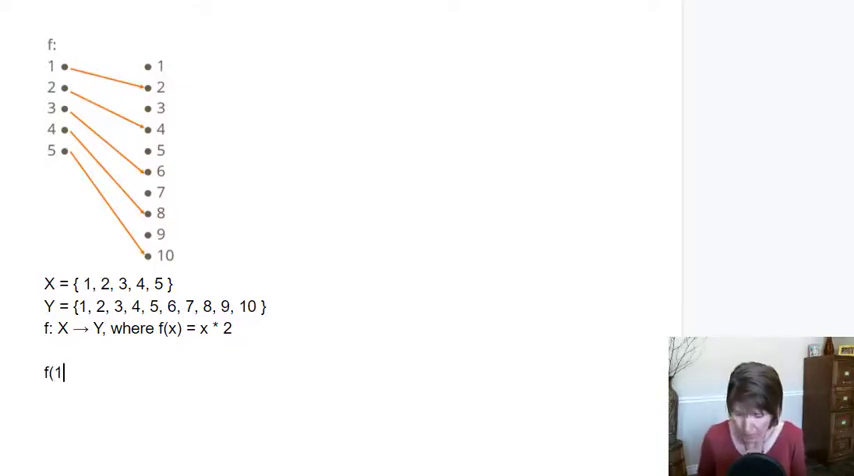
{"action": "type", "text": ") ="}
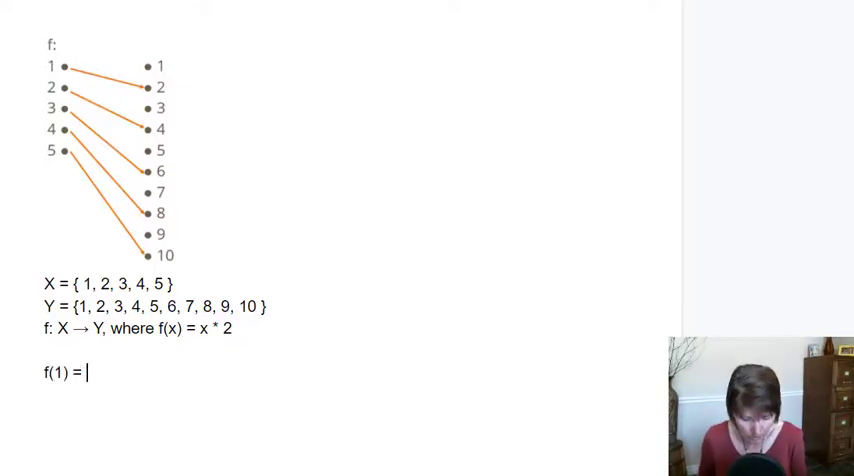
{"action": "type", "text": "1 * 2 ="}
{"action": "type", "text": "f(2) = 2 *"}
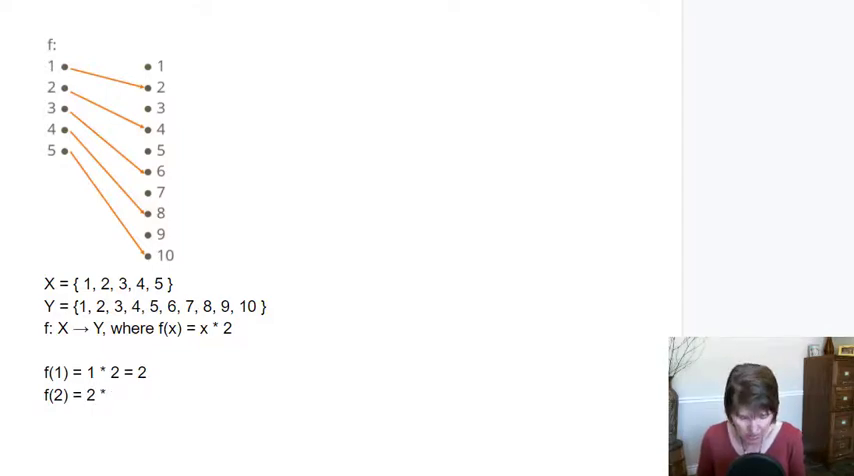
{"action": "type", "text": "2"}
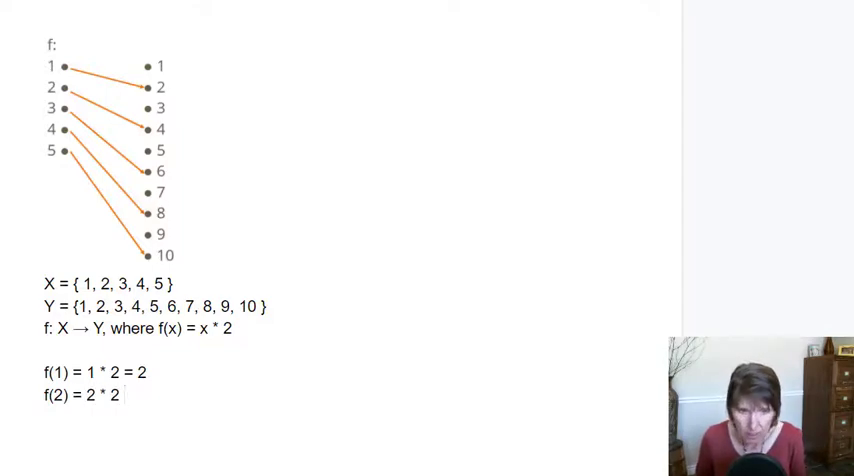
{"action": "type", "text": "= 4"}
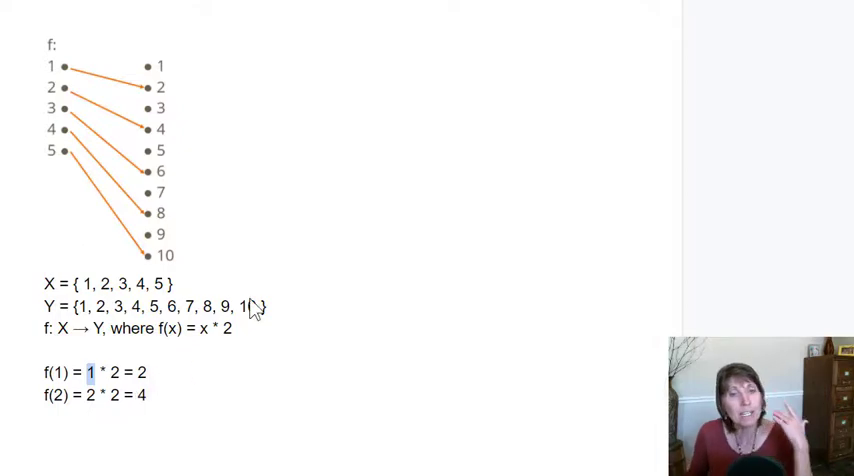
{"action": "mouse_move", "coordinate": [337, 303]}
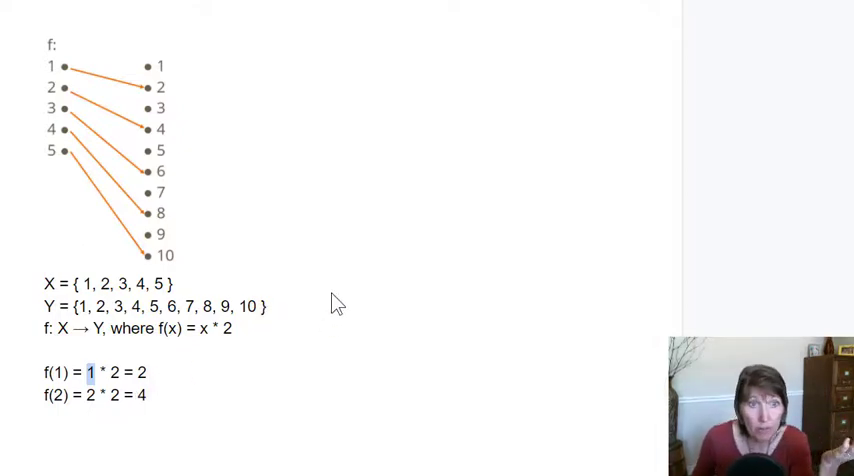